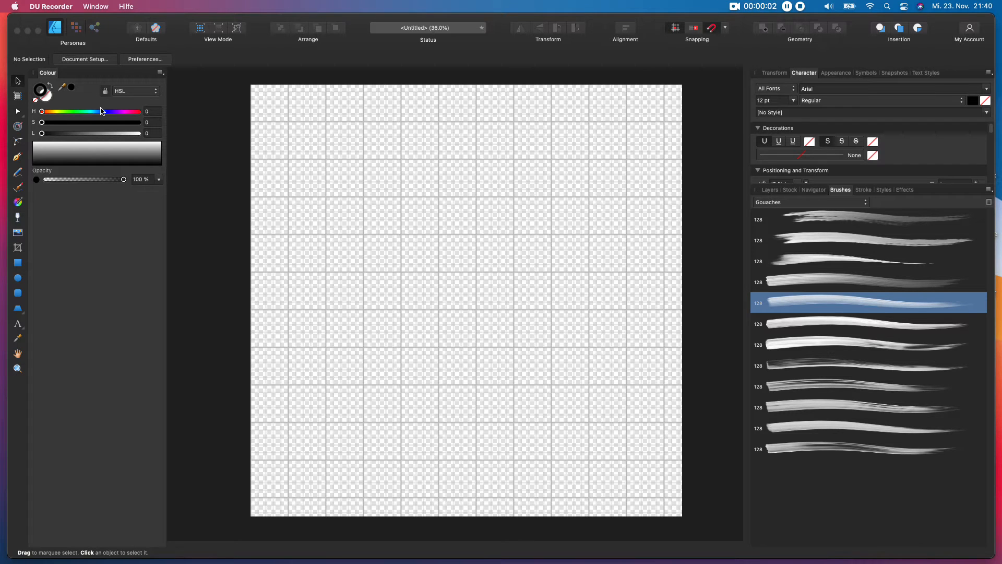
mouse_move(198, 139)
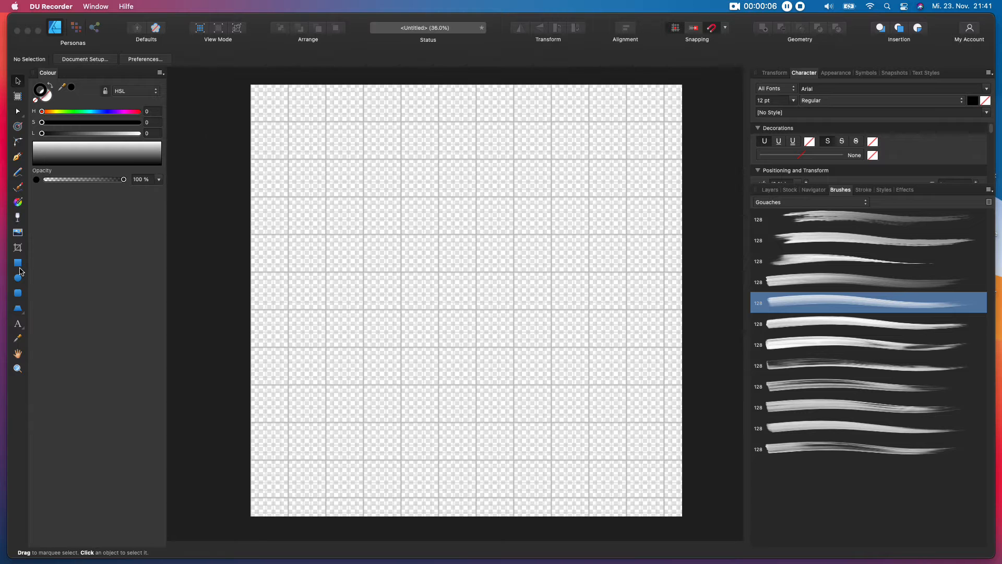
mouse_move(33, 245)
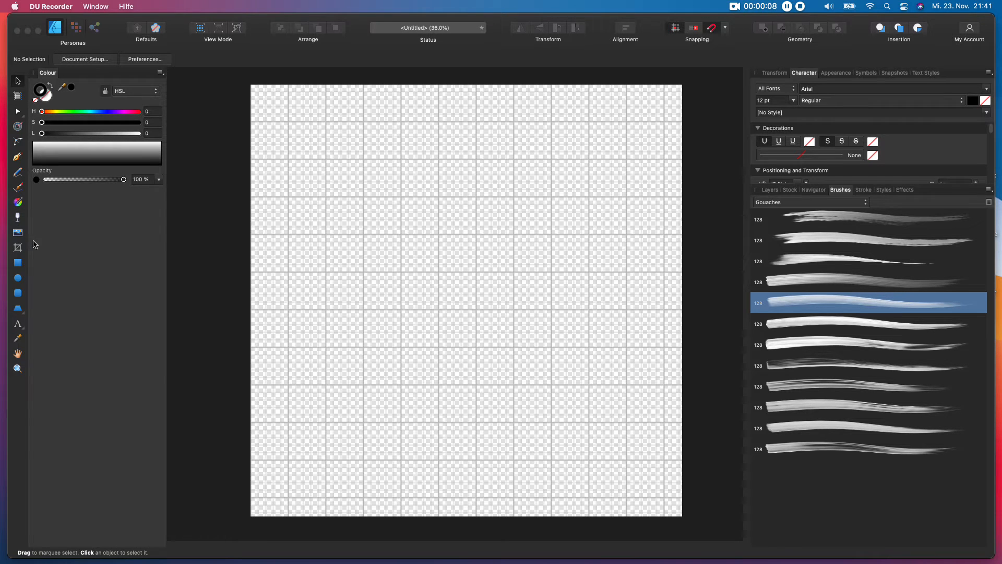
Activate the Pen tool, ready to start a path on the blank canvas
click(18, 157)
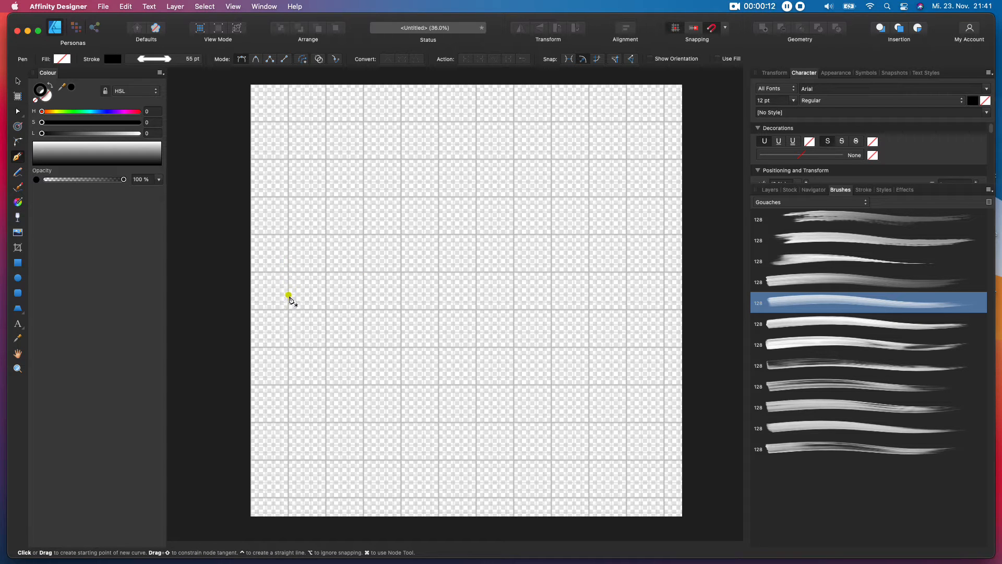
Hide the canvas grid via the View options, then show it again
click(233, 6)
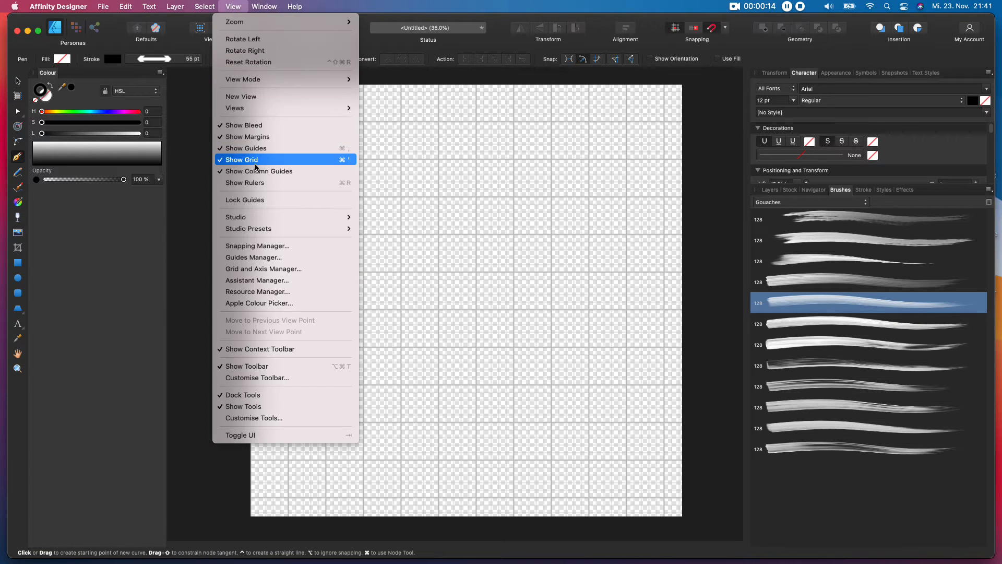
click(242, 159)
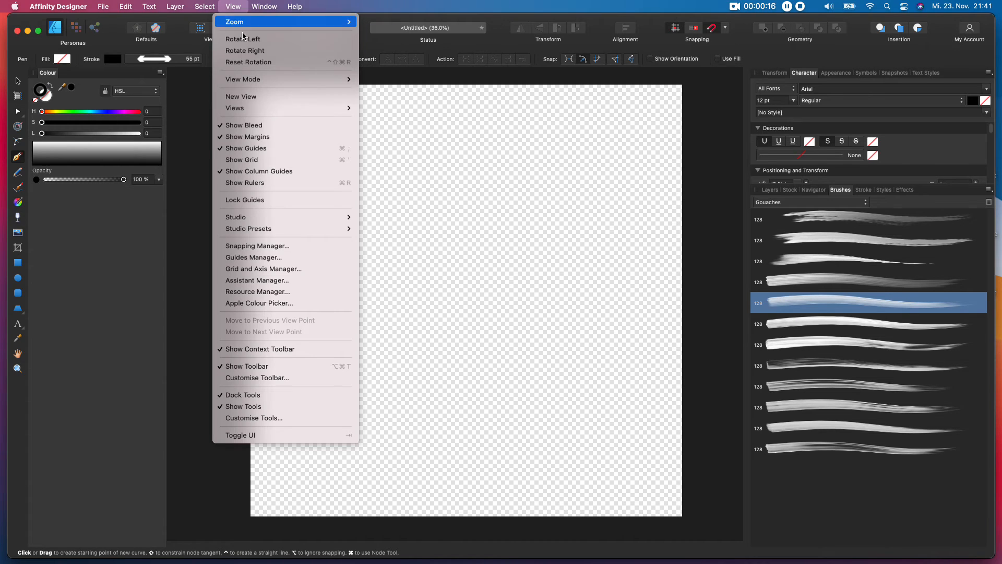
mouse_move(249, 158)
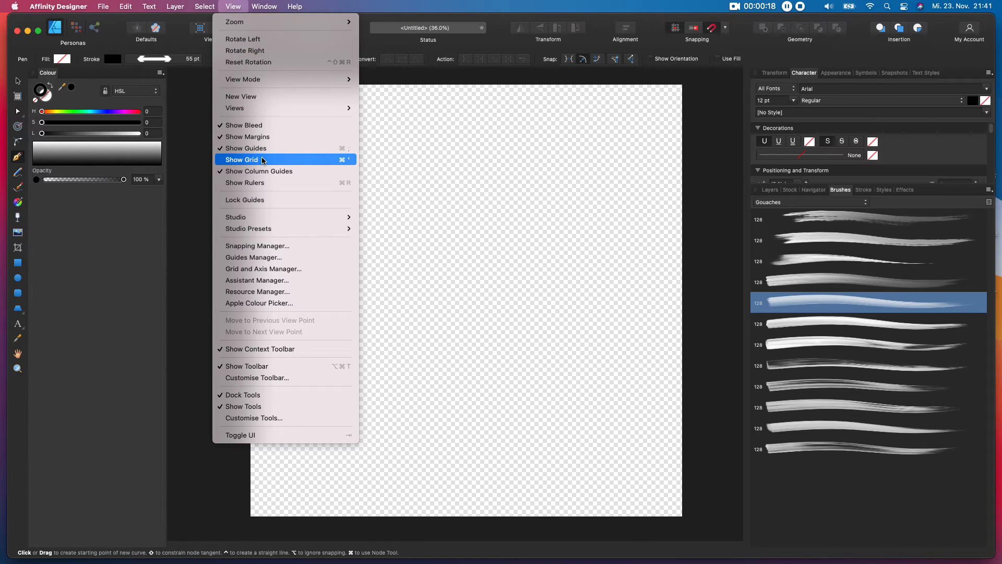
click(241, 159)
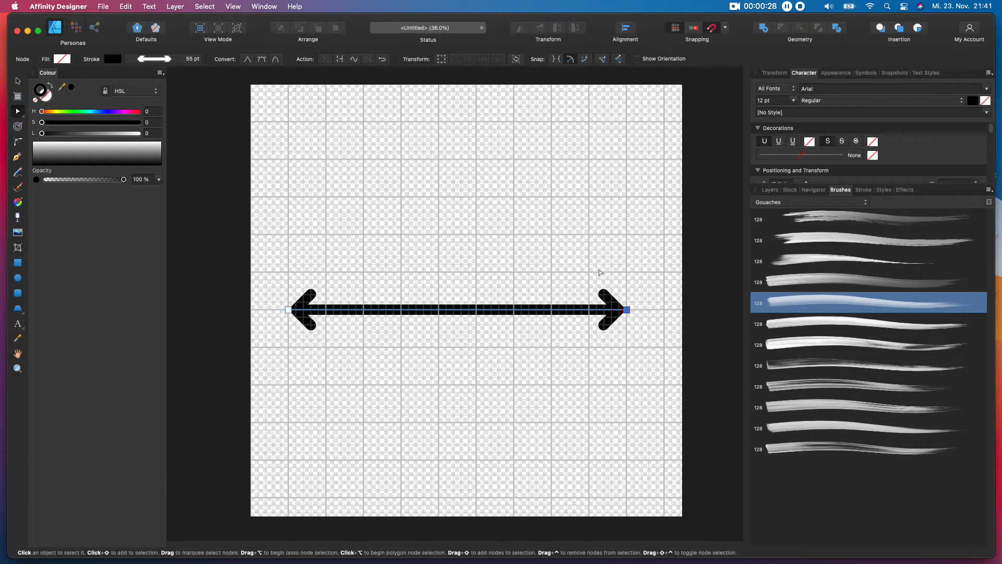
Move through the Layers and Brushes panels to reach the arrow's stroke settings
click(769, 189)
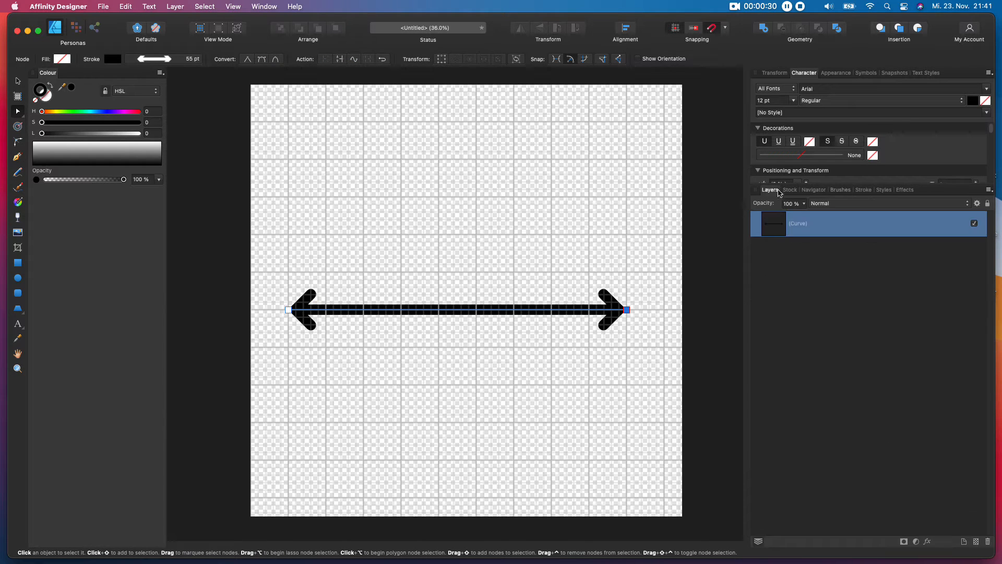
click(839, 189)
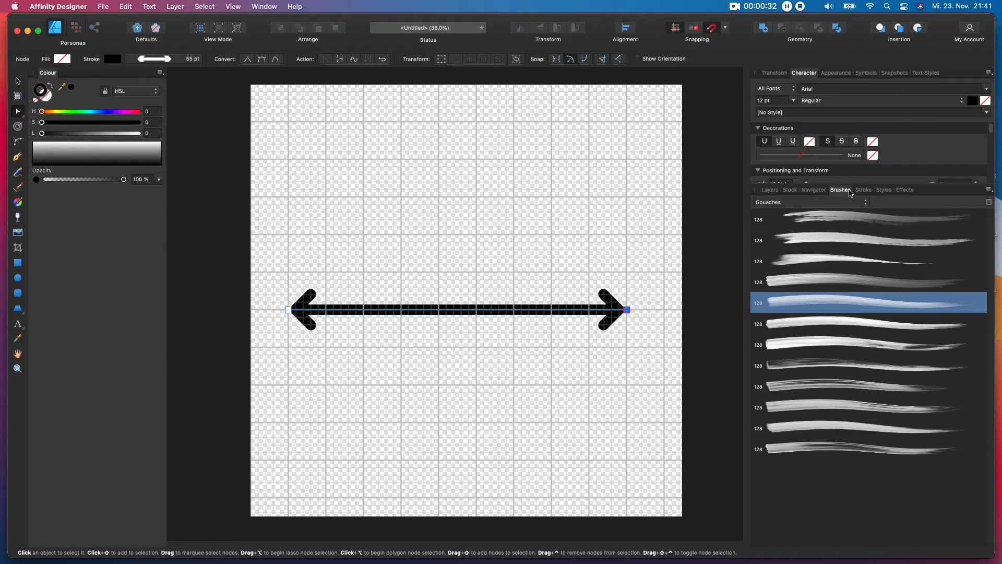
click(863, 393)
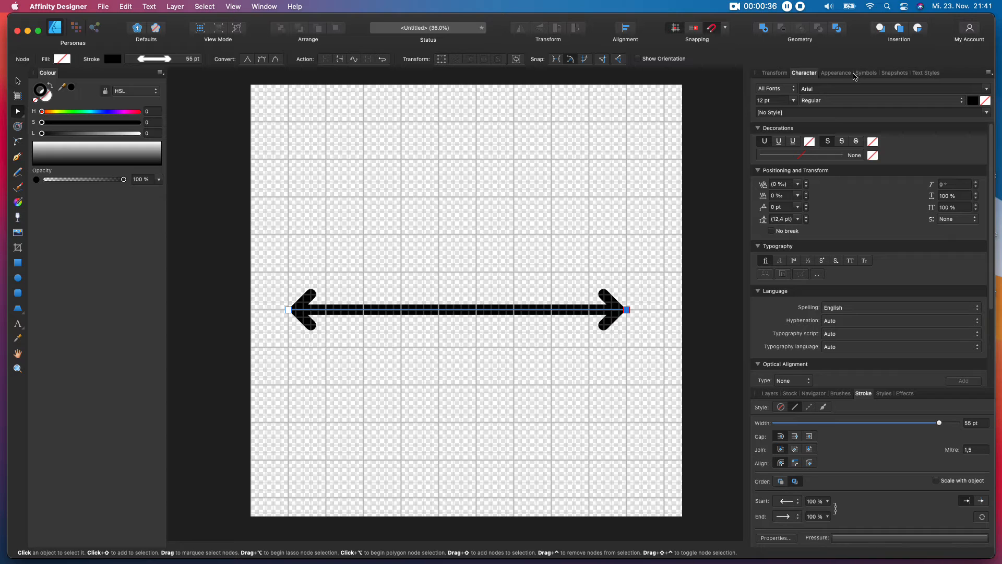
mouse_move(797, 397)
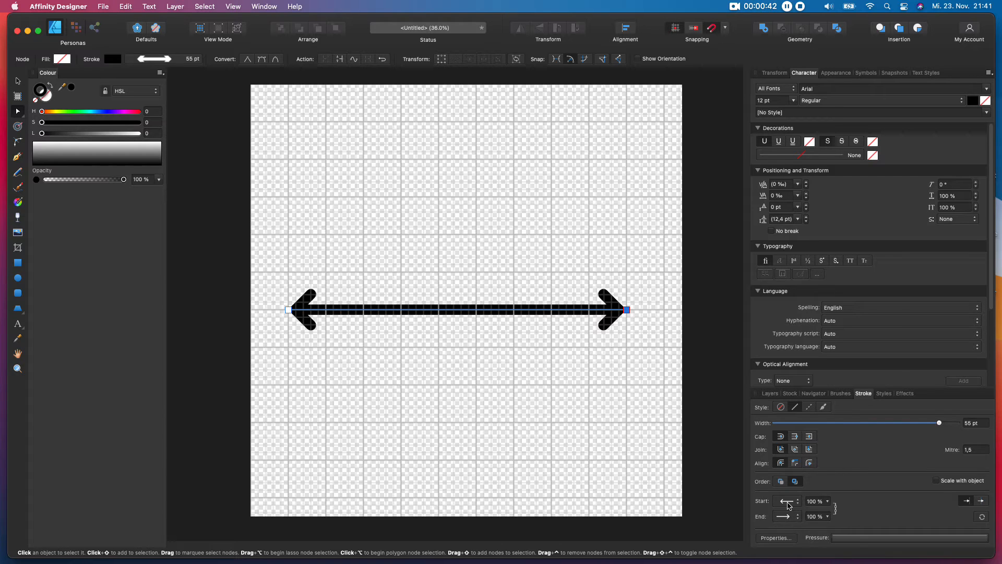
Set the Start arrowhead to None, then restore an arrow so both ends keep arrowheads
click(787, 501)
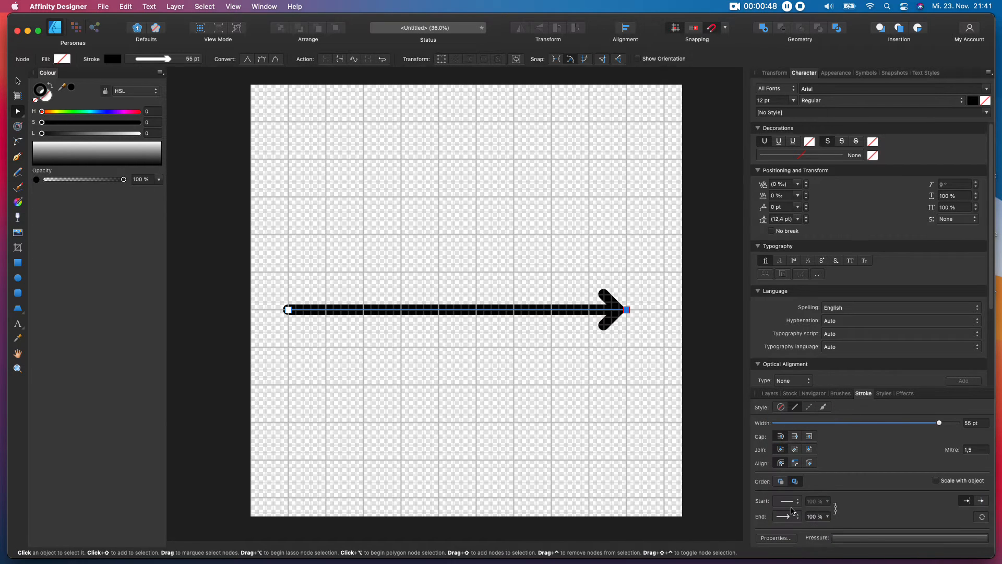
click(799, 500)
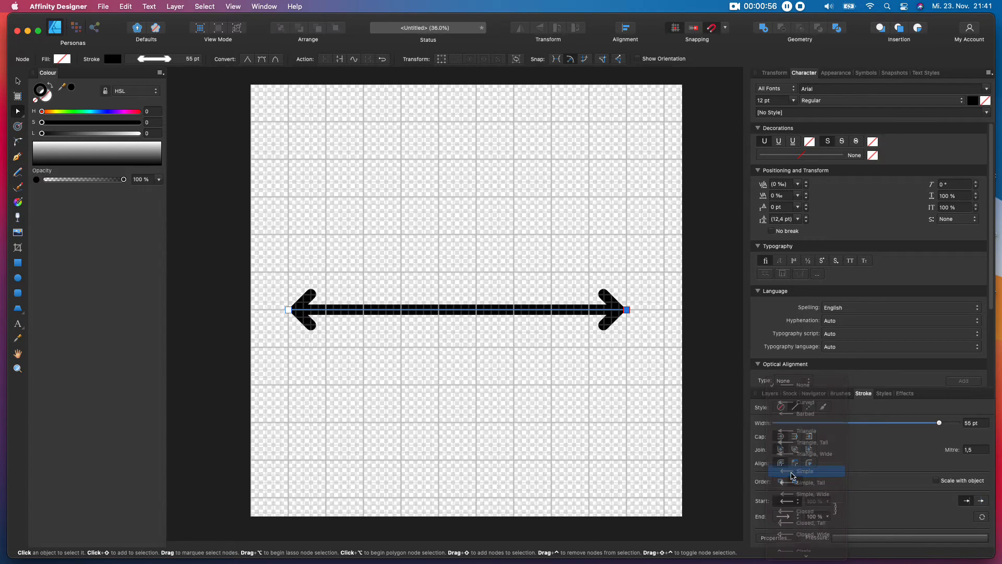
click(805, 471)
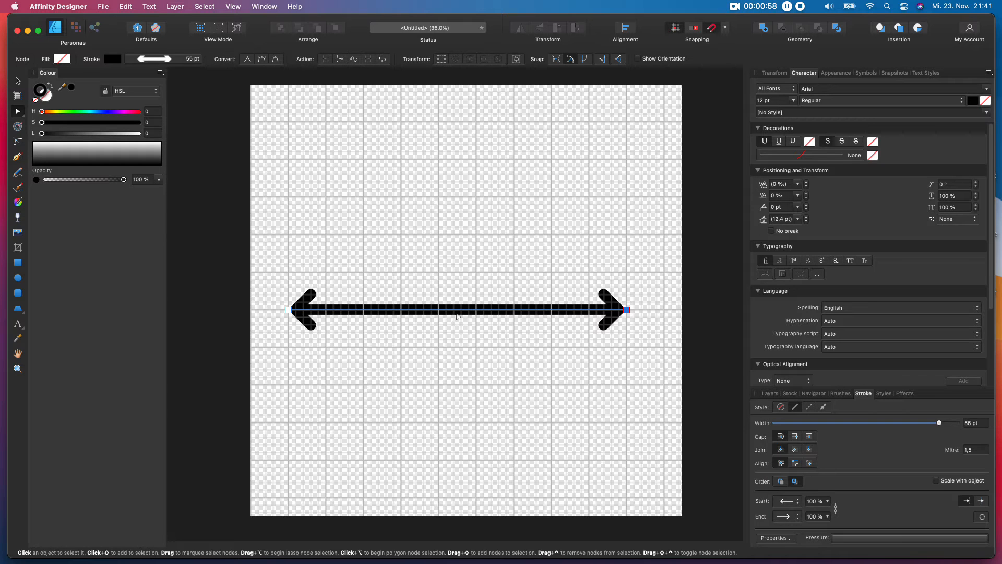
drag(457, 311, 454, 284)
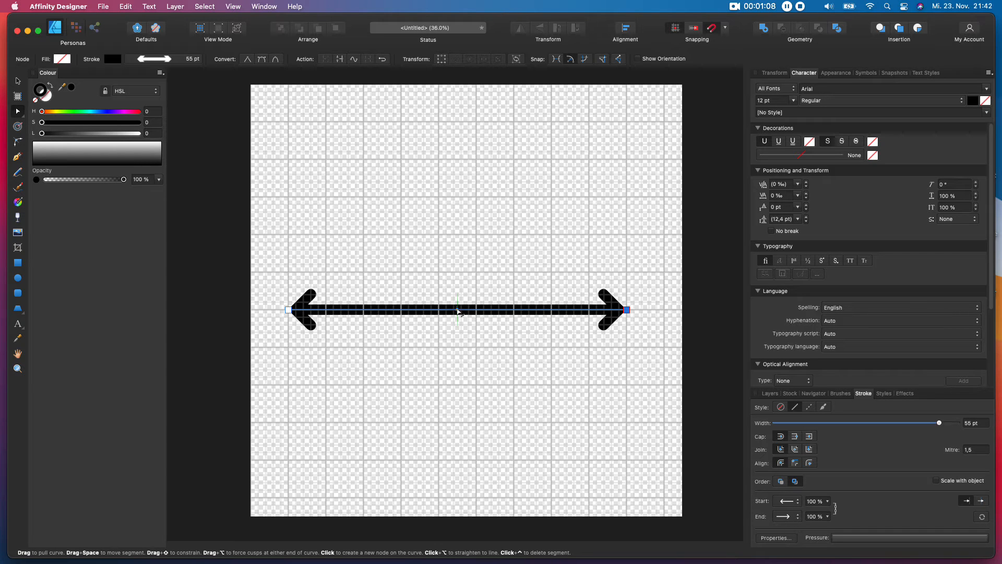
drag(458, 311, 466, 171)
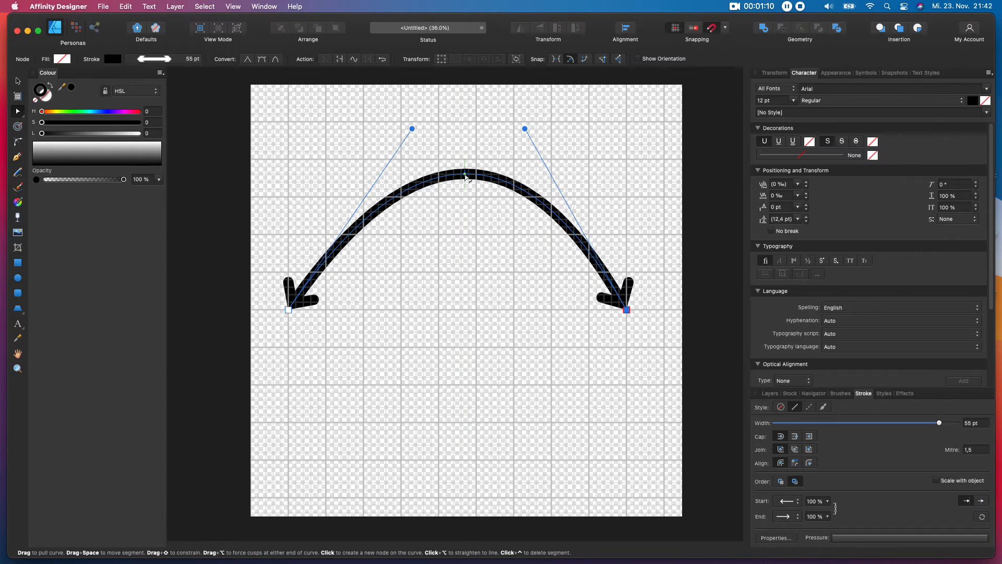
drag(464, 165, 456, 288)
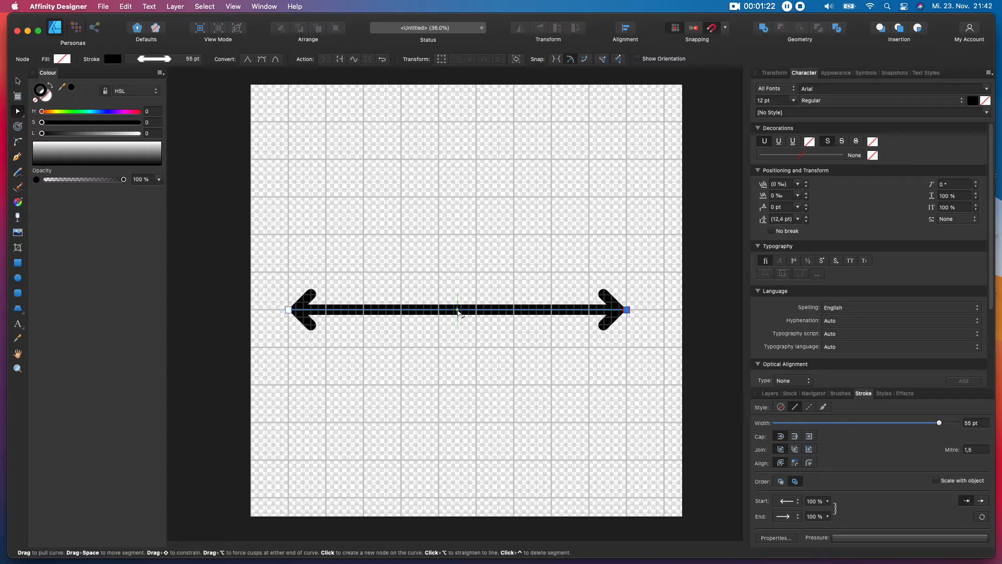
Add a node at the line's midpoint and raise it near the canvas top
click(456, 310)
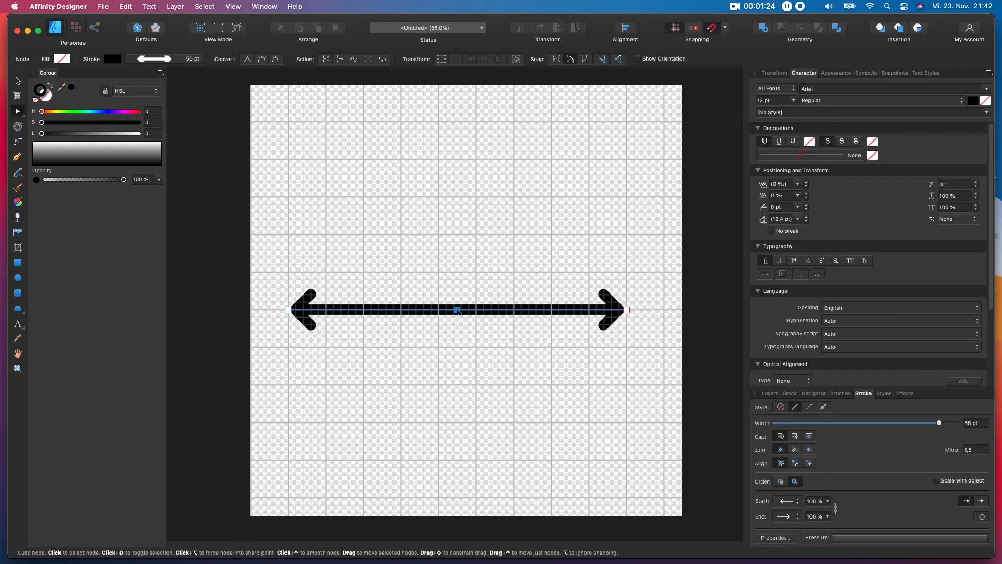
drag(456, 310, 456, 292)
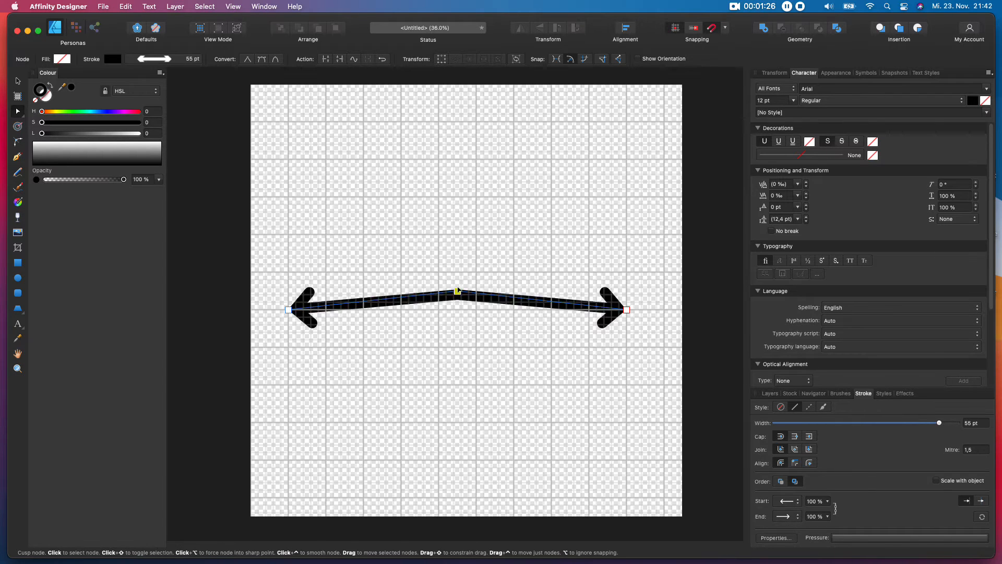
drag(457, 292, 452, 126)
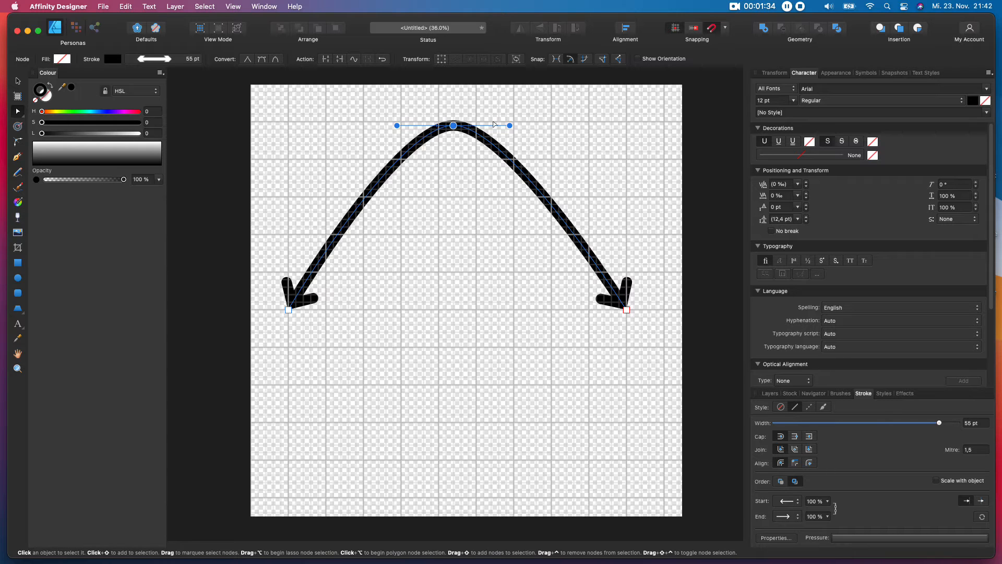
Adjust the peak node's handles so the arrow forms a sharp inverted V
drag(508, 124, 538, 262)
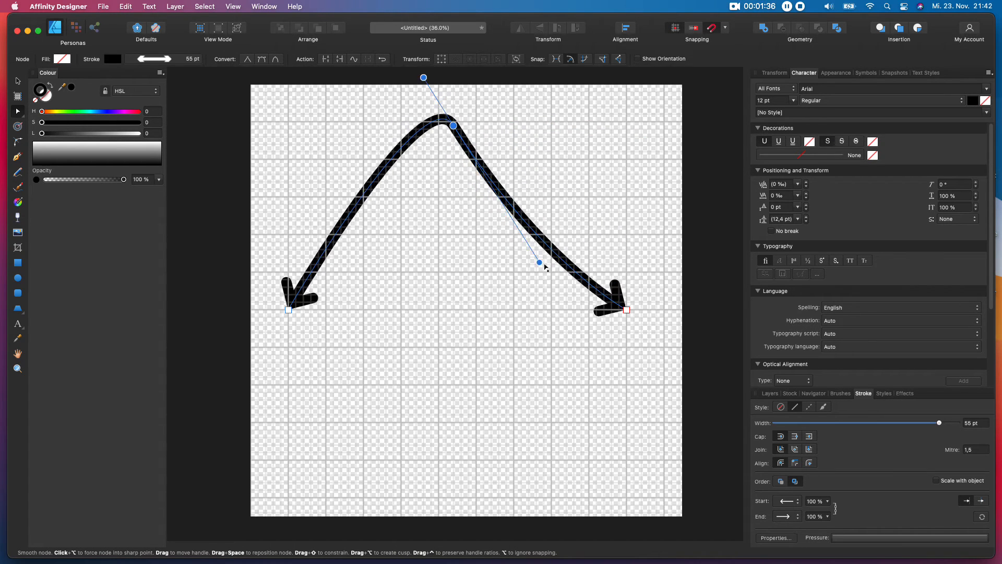
drag(538, 262, 648, 190)
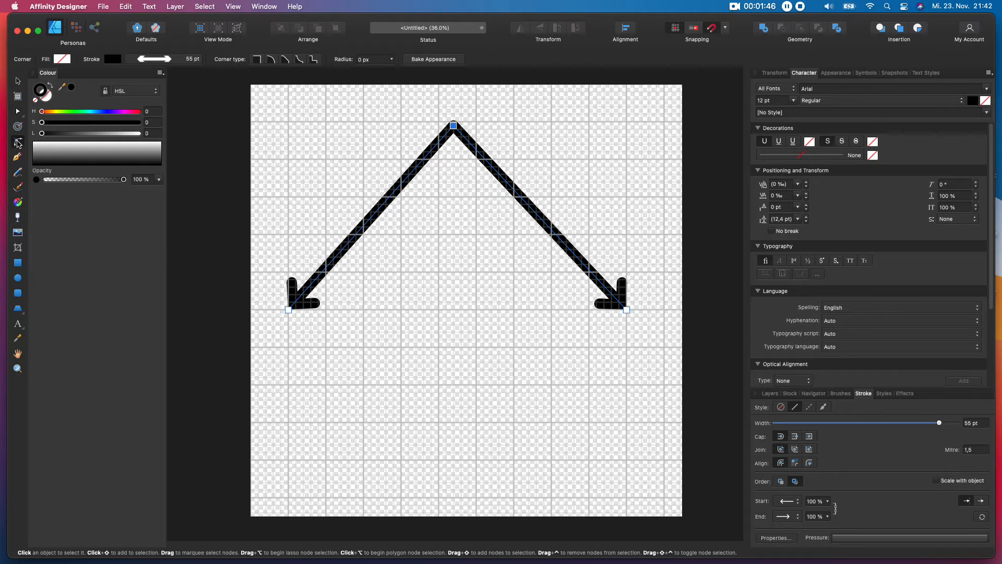
mouse_move(19, 158)
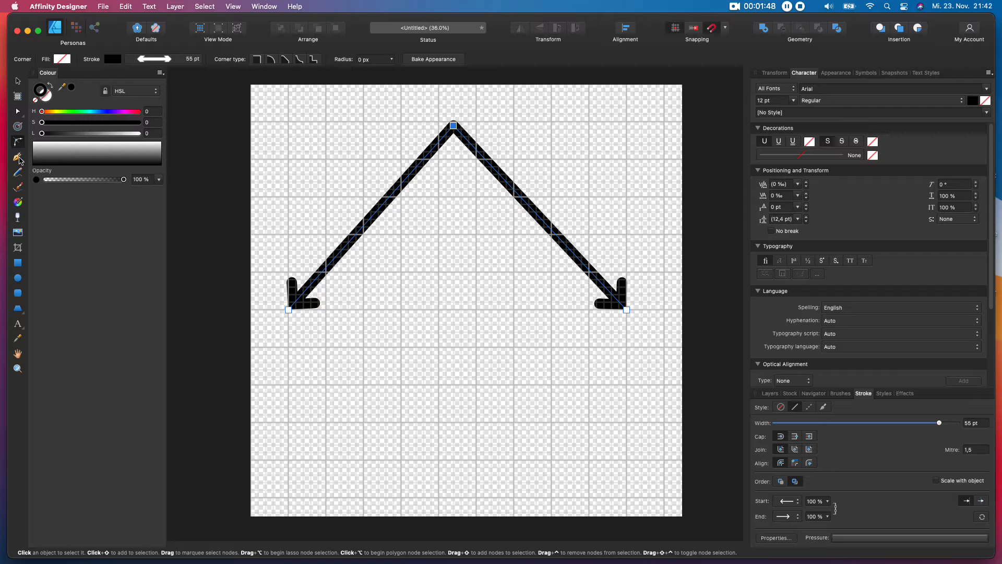
With the Node tool, drag the straight line's middle upward into a smooth arch
click(18, 142)
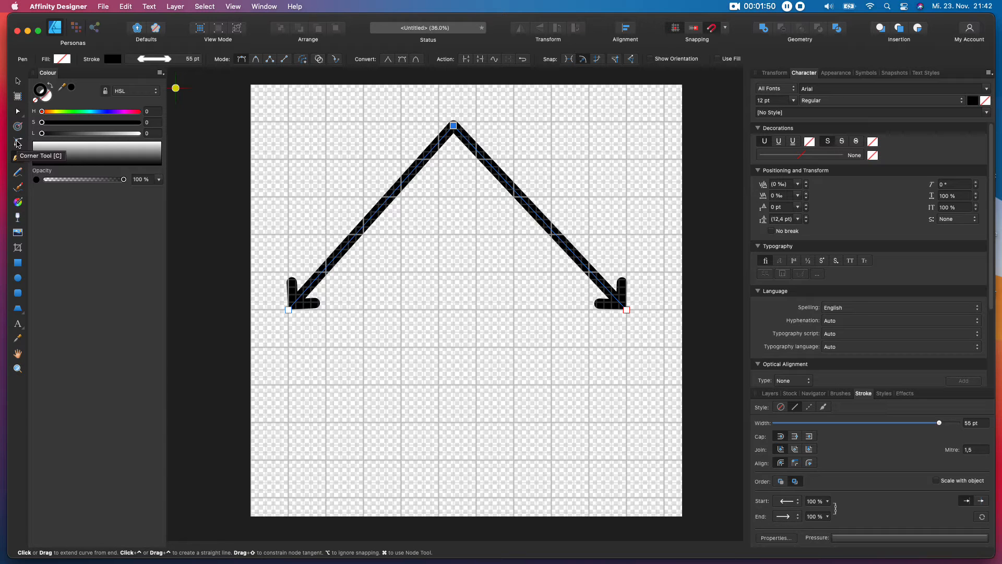
click(18, 143)
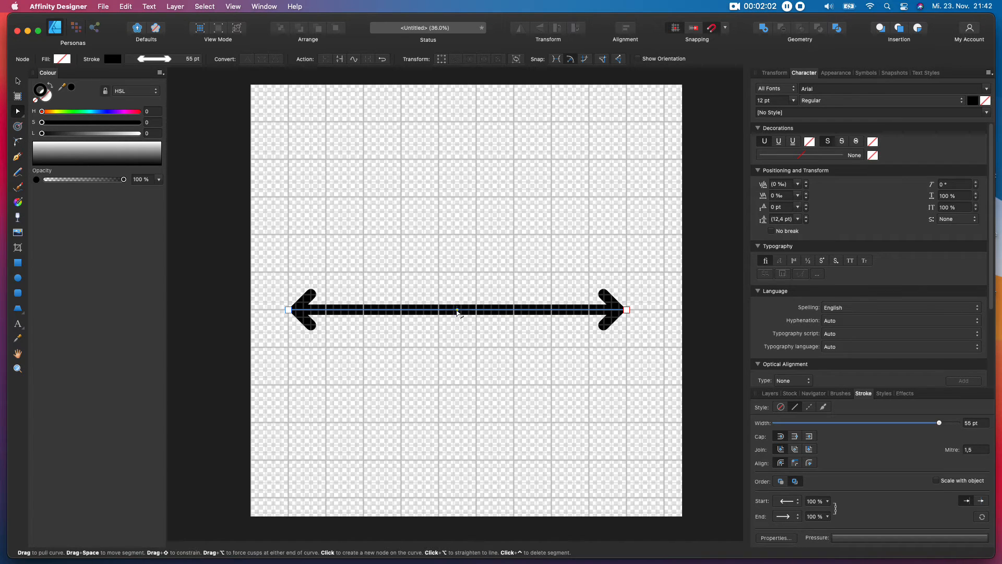
drag(457, 310, 457, 182)
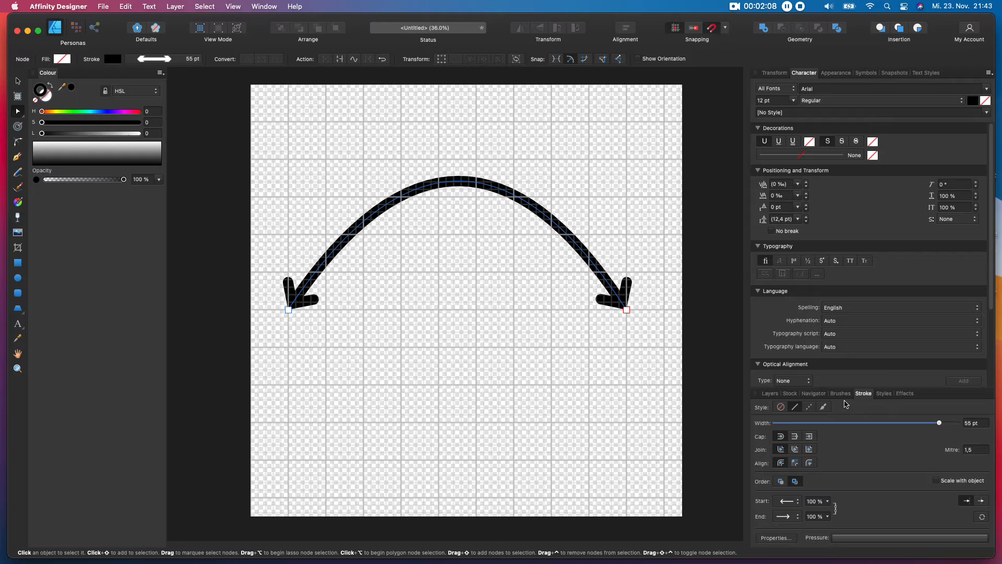
Try several Gouaches brushes and leave a textured gouache stroke on the arched arrow
click(839, 393)
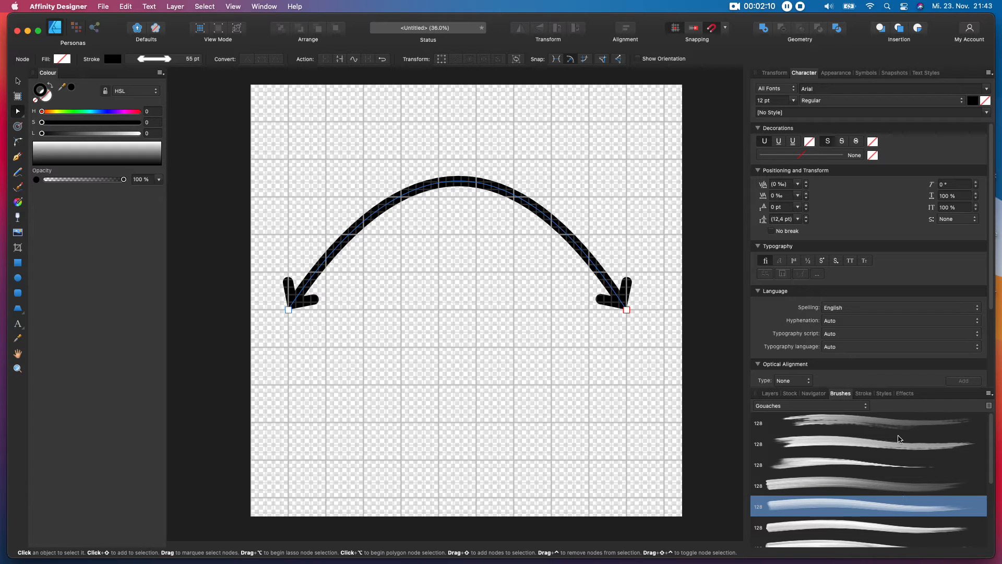
click(867, 421)
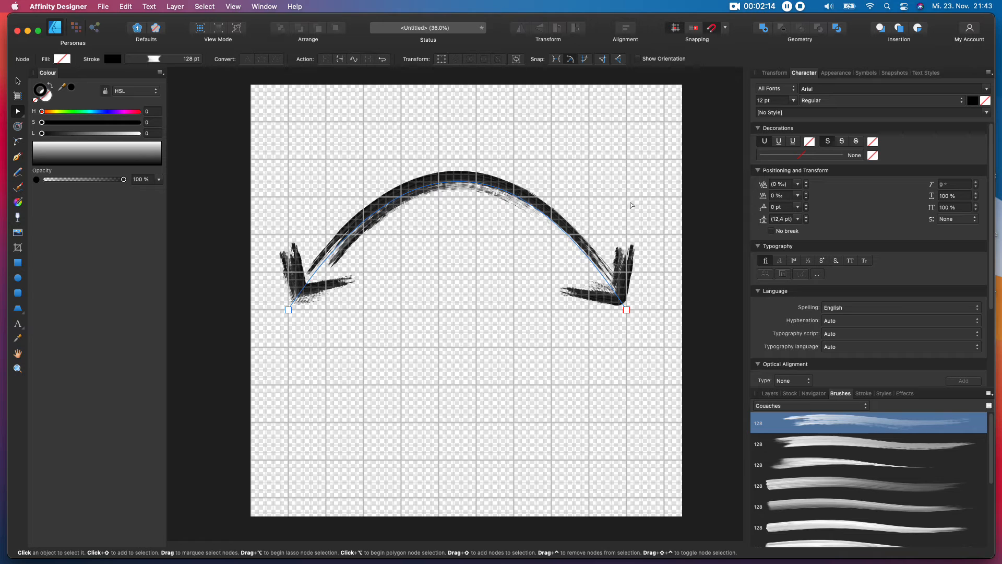
mouse_move(861, 454)
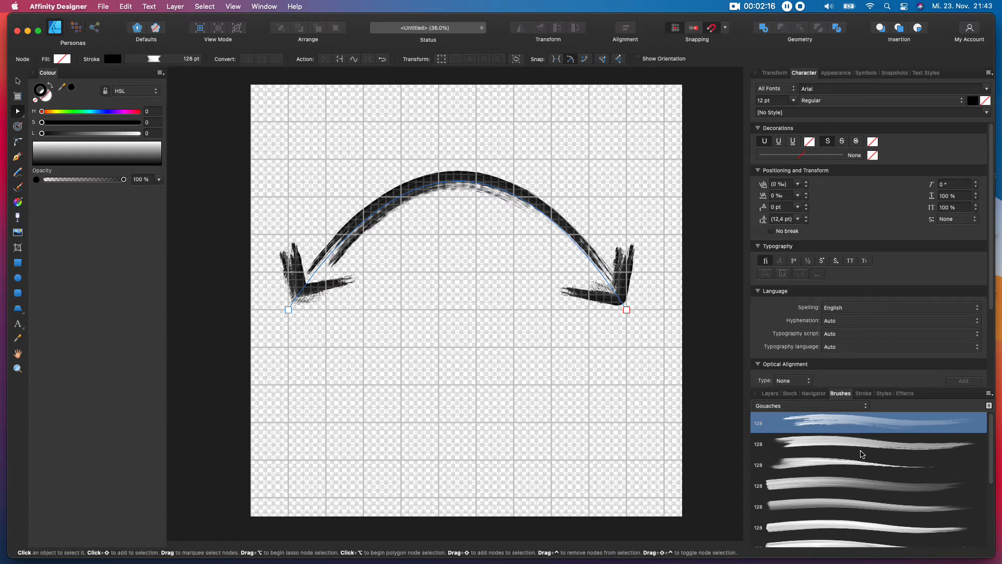
click(863, 444)
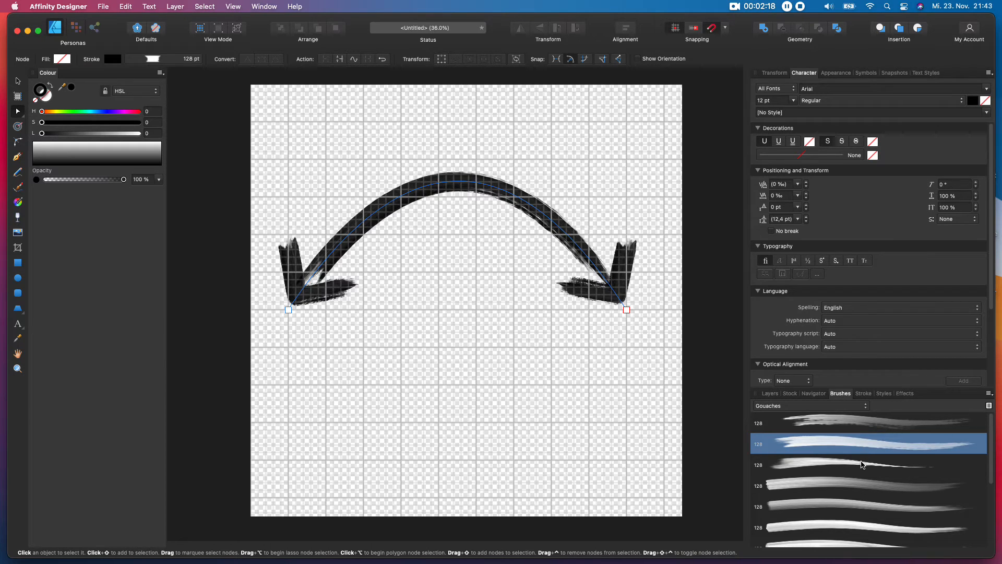
click(868, 483)
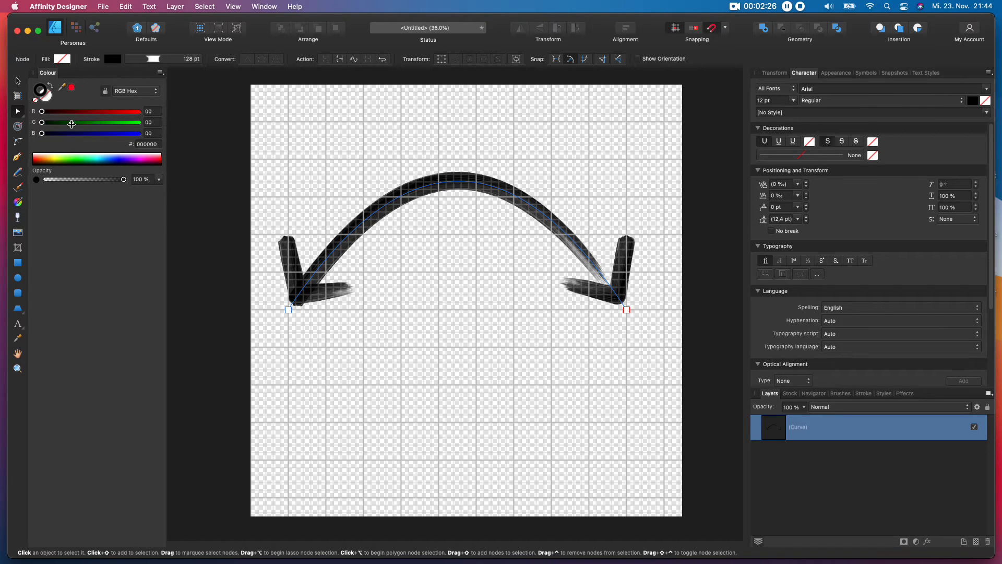
Switch the Colour panel to RGB sliders and push R to full red for the stroke
click(134, 90)
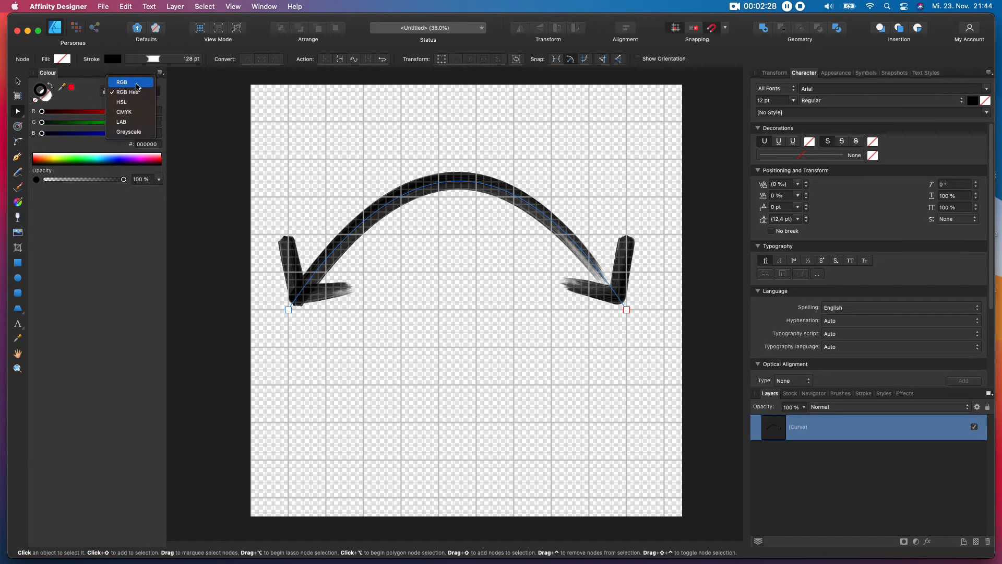
click(121, 81)
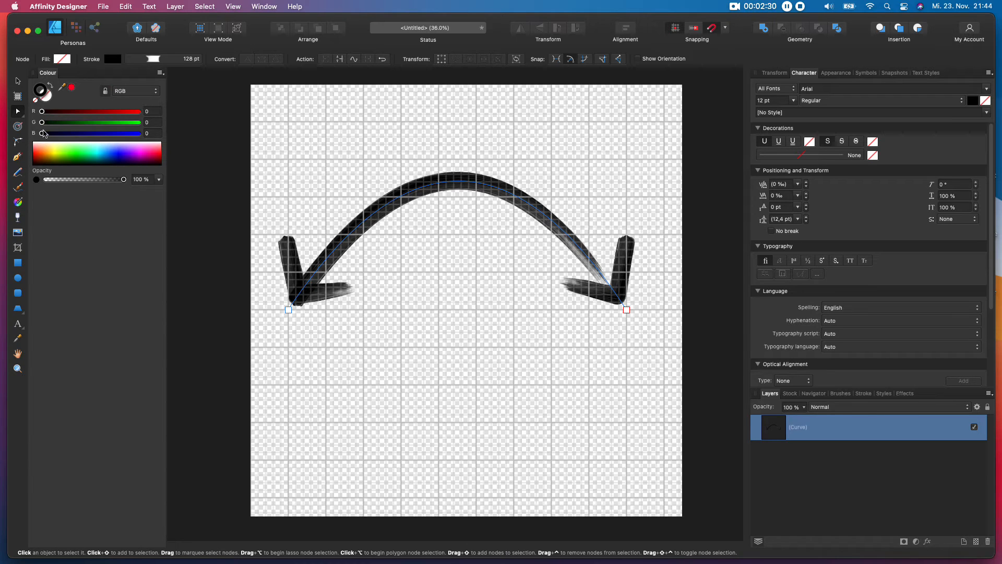
drag(42, 110, 135, 111)
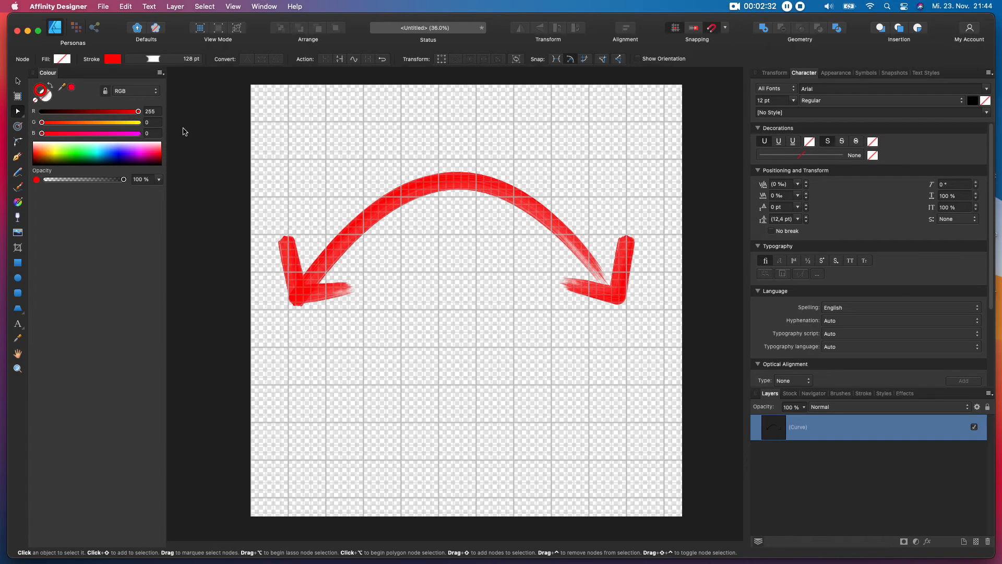
drag(138, 110, 86, 111)
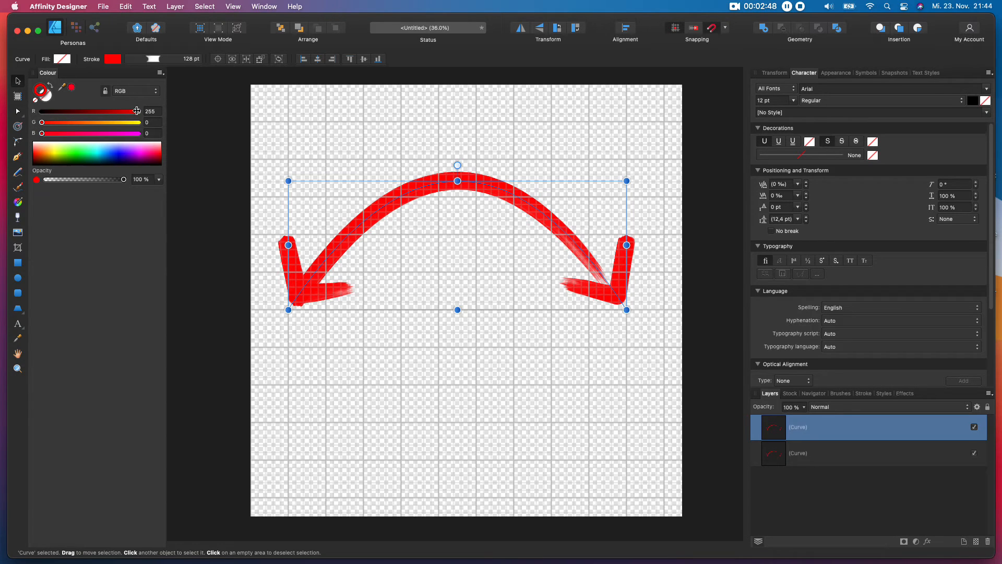
Darken the duplicated arrow's red and experiment with lowering its stroke opacity
drag(137, 111, 76, 111)
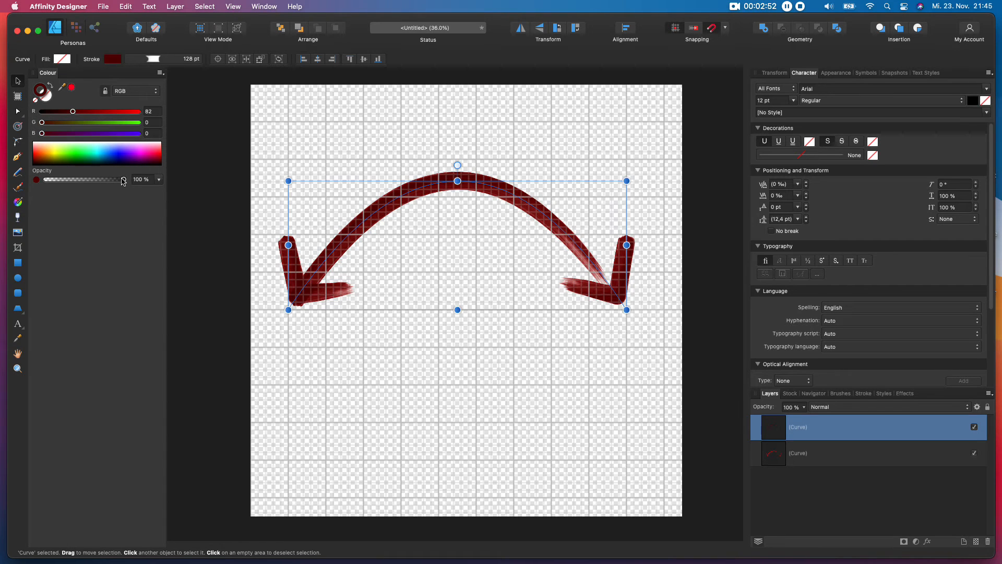
drag(123, 178, 64, 178)
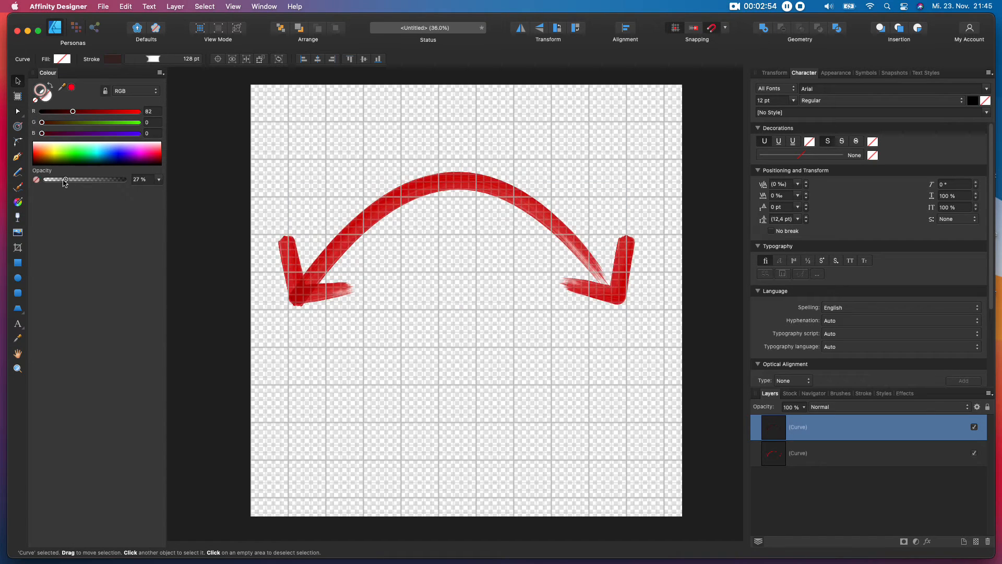
drag(65, 178, 82, 178)
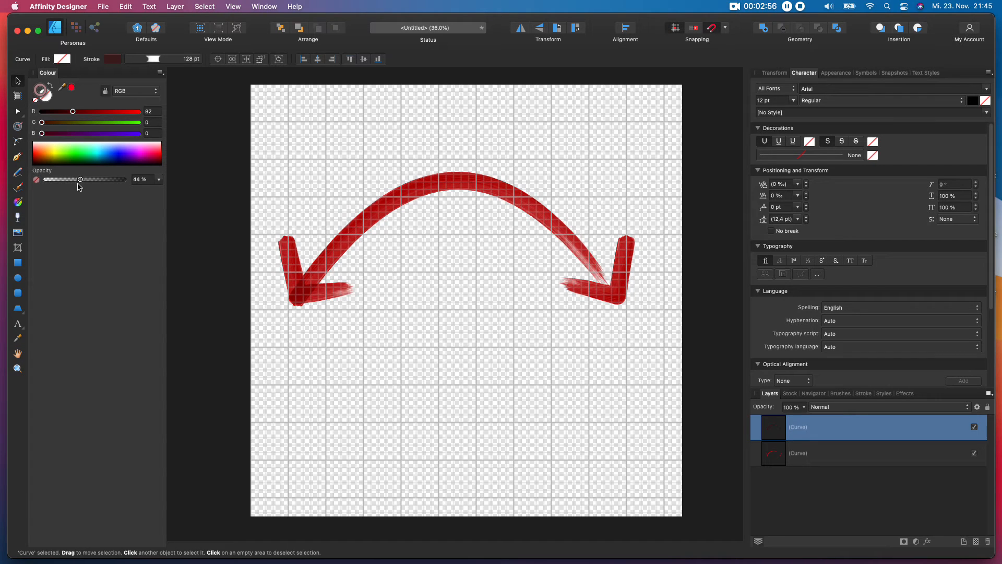
drag(80, 178, 65, 178)
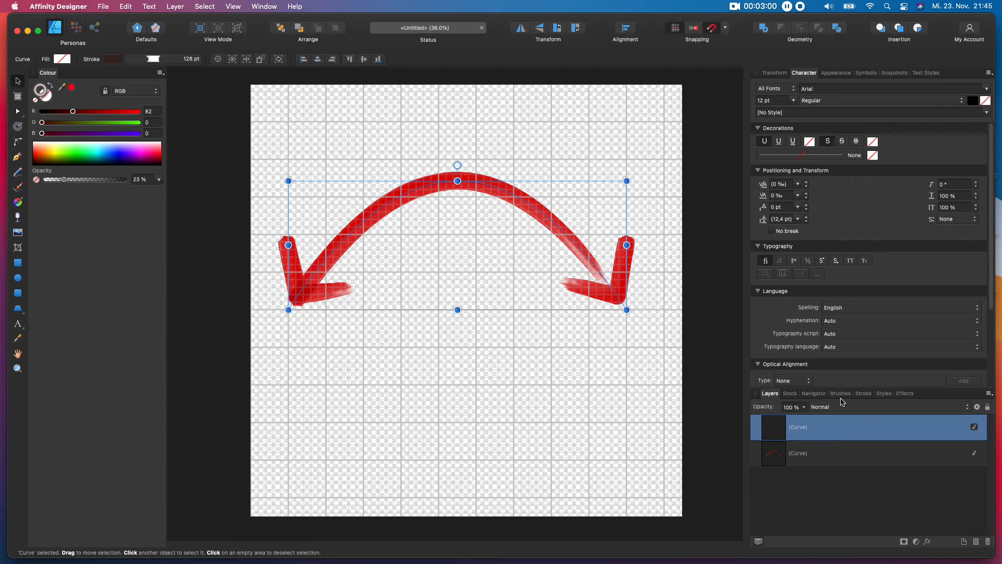
Give the copy another gouache brush at 100% opacity, tint it dark red (R 110), and nudge its arch height
click(839, 393)
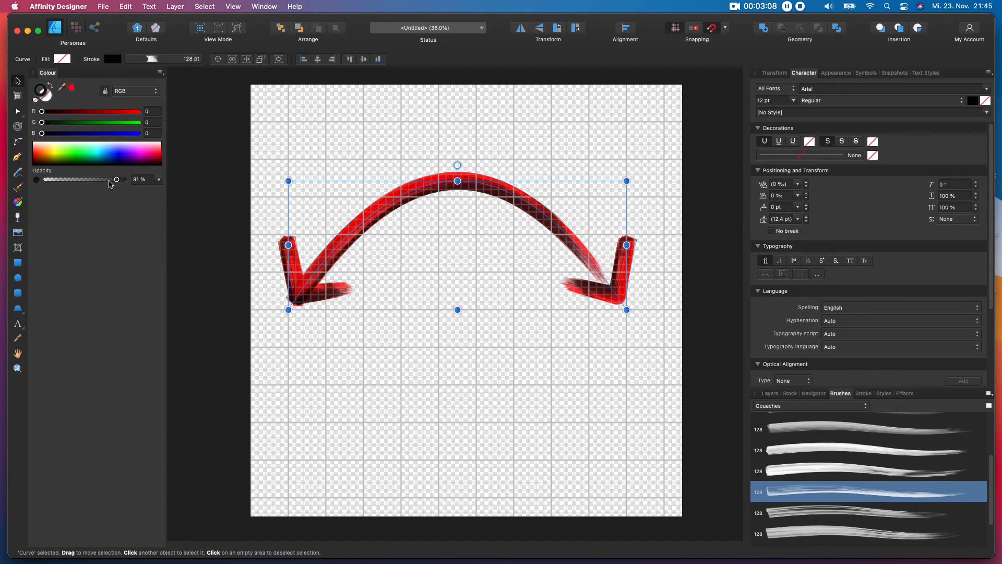
click(419, 350)
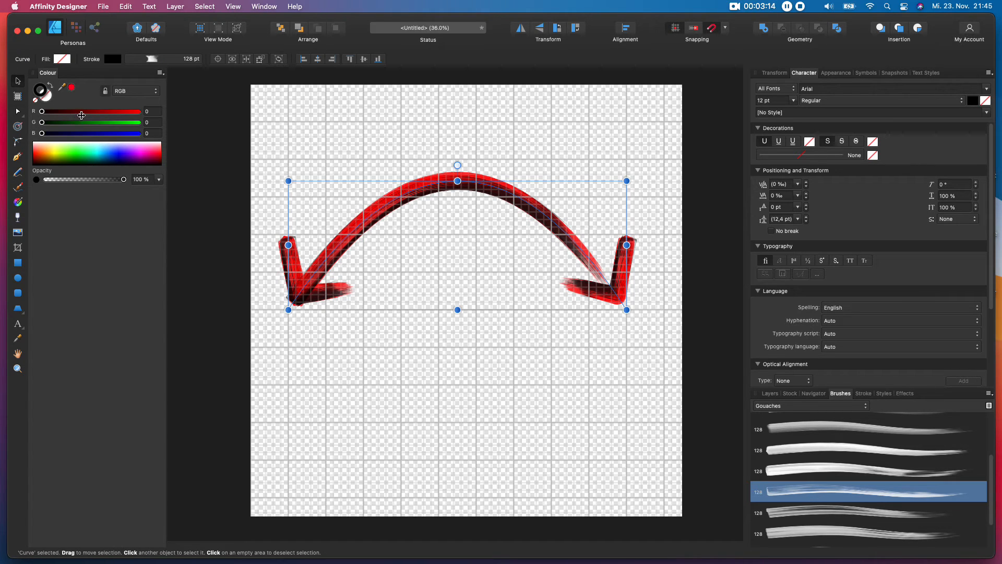
drag(42, 112, 87, 112)
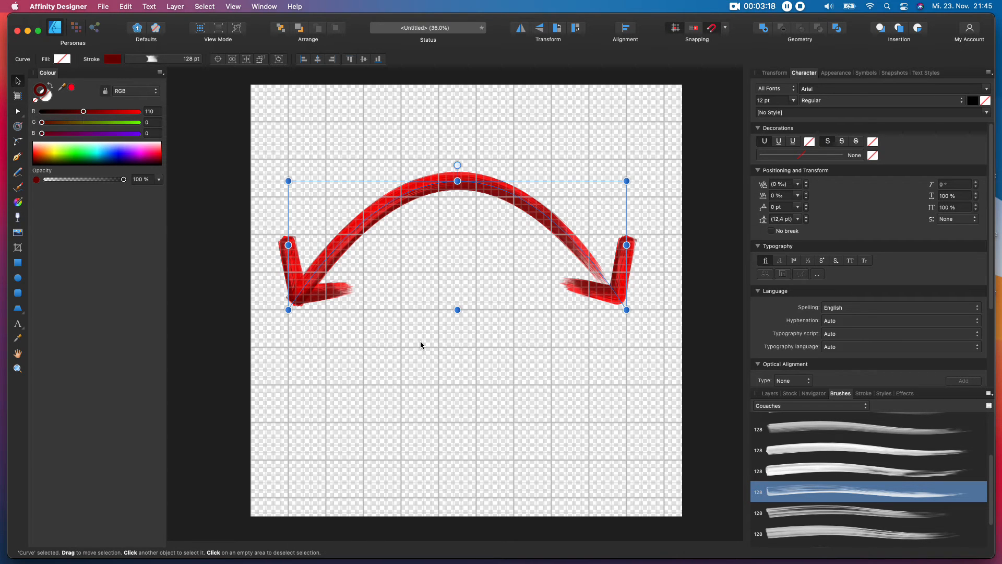
click(422, 346)
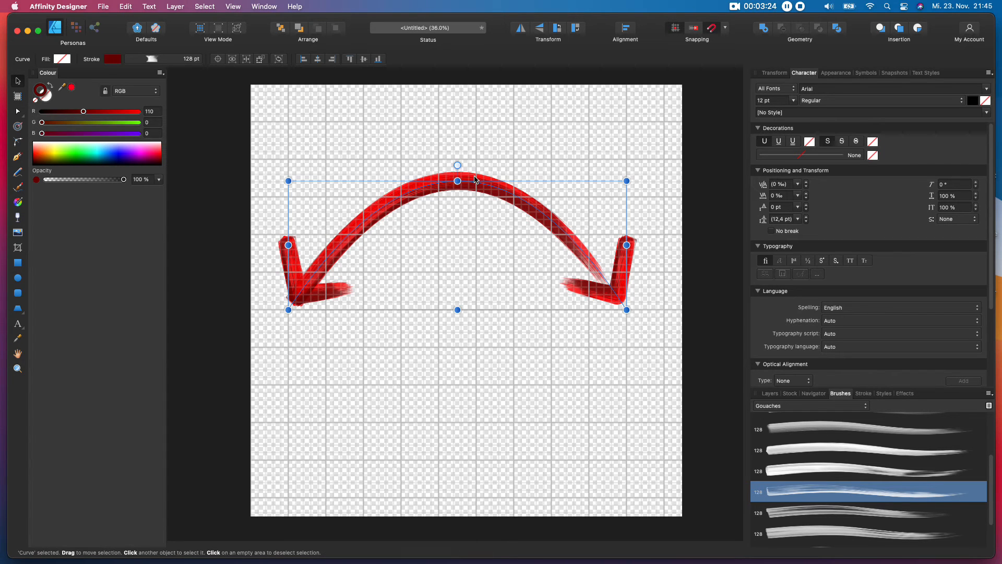
drag(457, 181, 458, 174)
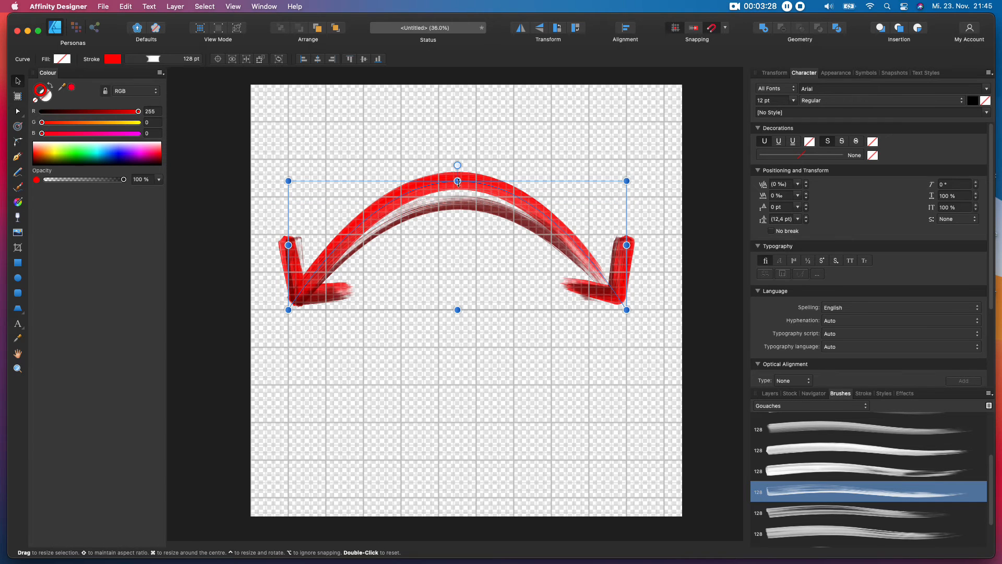
Resize the top curve to overlap the original, then flip the duplicated pair vertically to sit below
drag(457, 179, 457, 203)
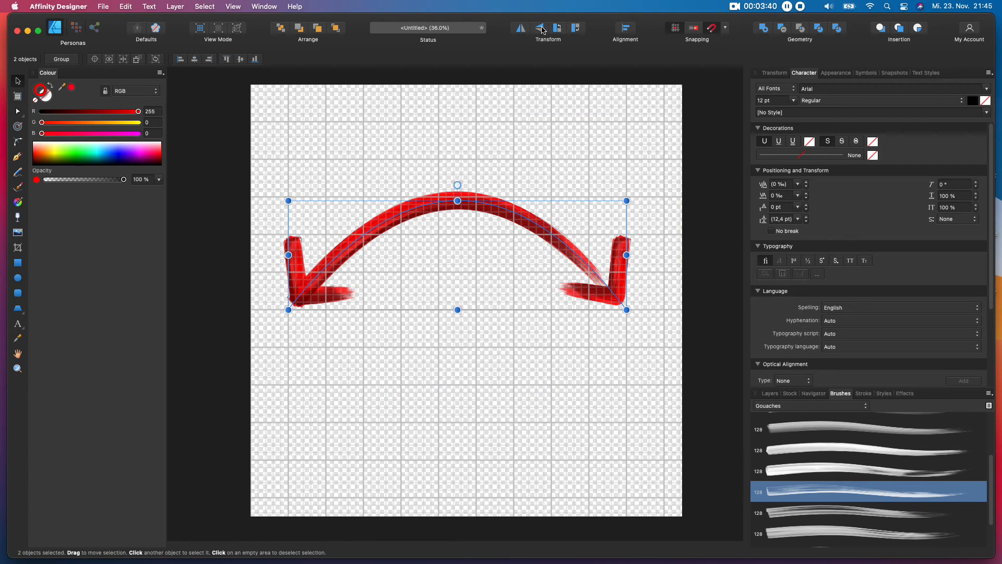
mouse_move(539, 27)
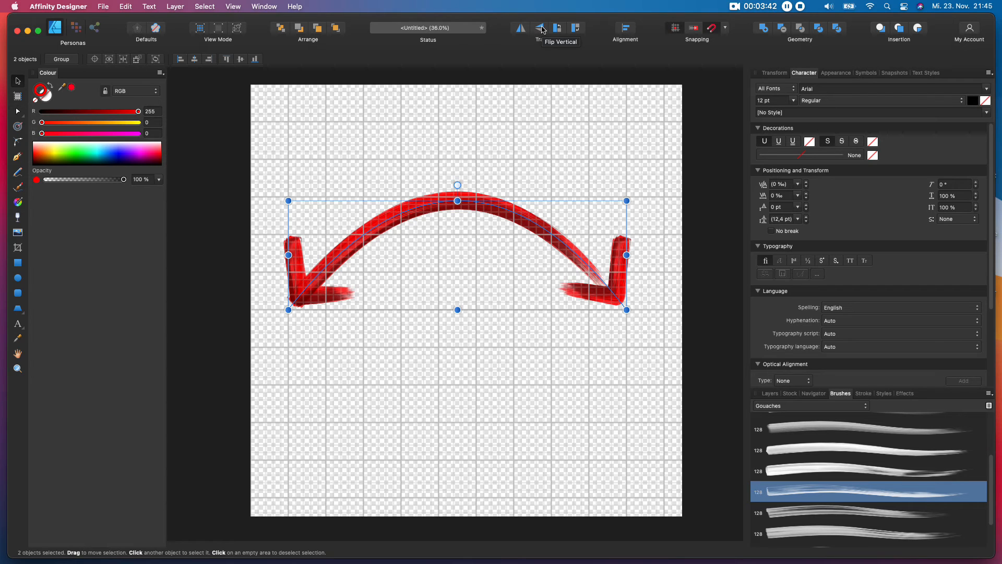
click(540, 27)
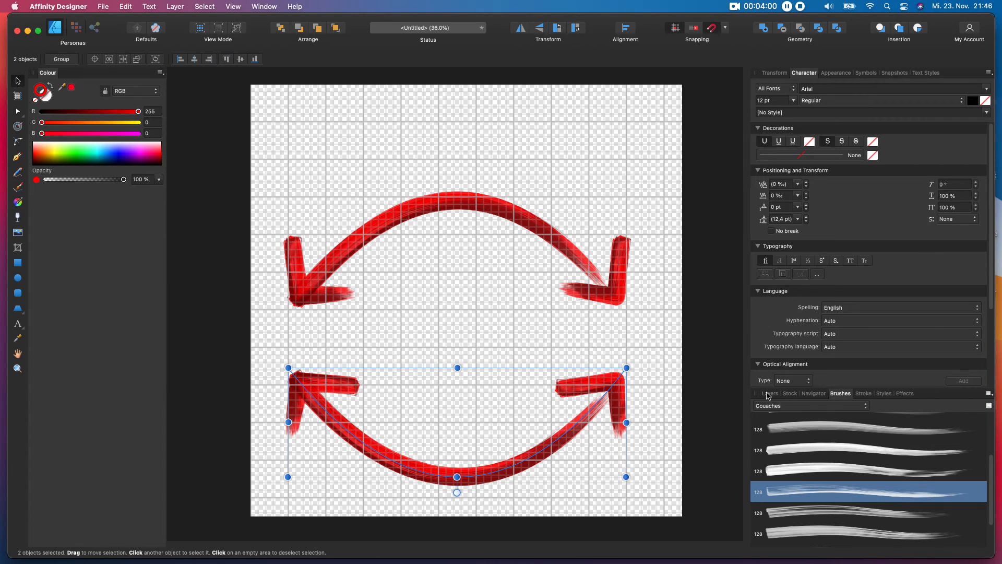
In the Stroke settings, set the unwanted arrowhead end to None so each arrow keeps one head
click(769, 394)
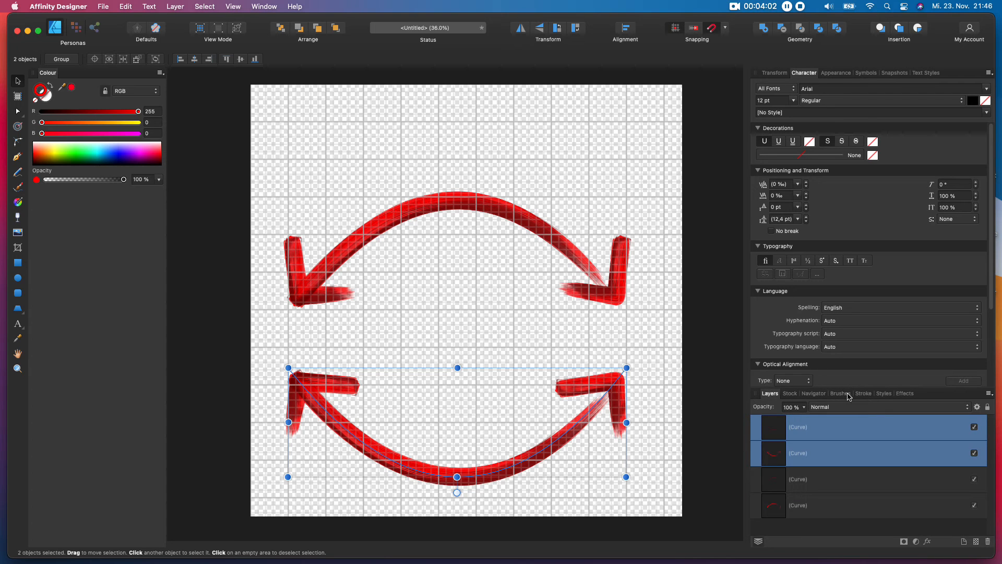
click(863, 394)
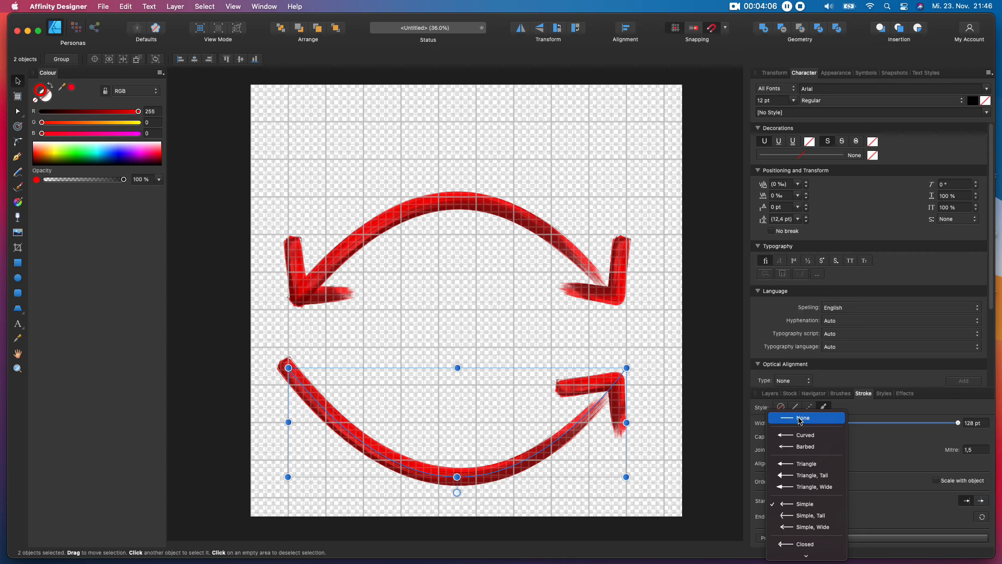
click(805, 417)
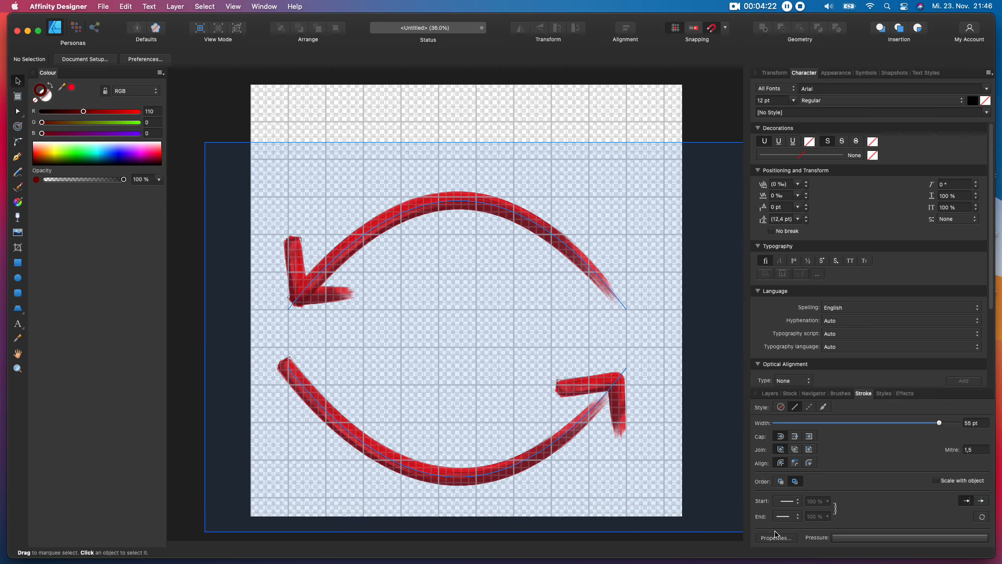
Select all curves and raise their stroke width to 200 pt for bolder arrows
key(cmd+a)
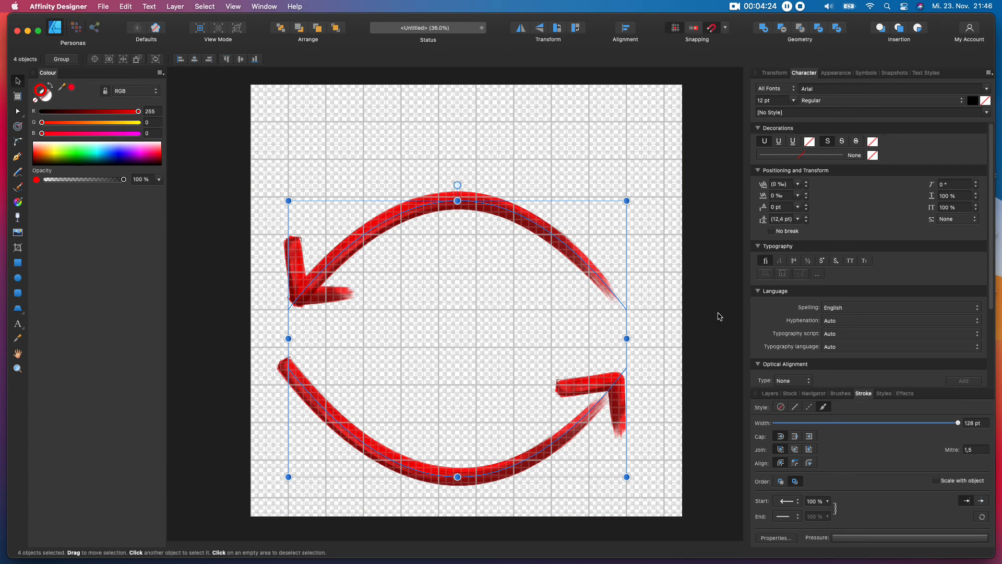
mouse_move(984, 408)
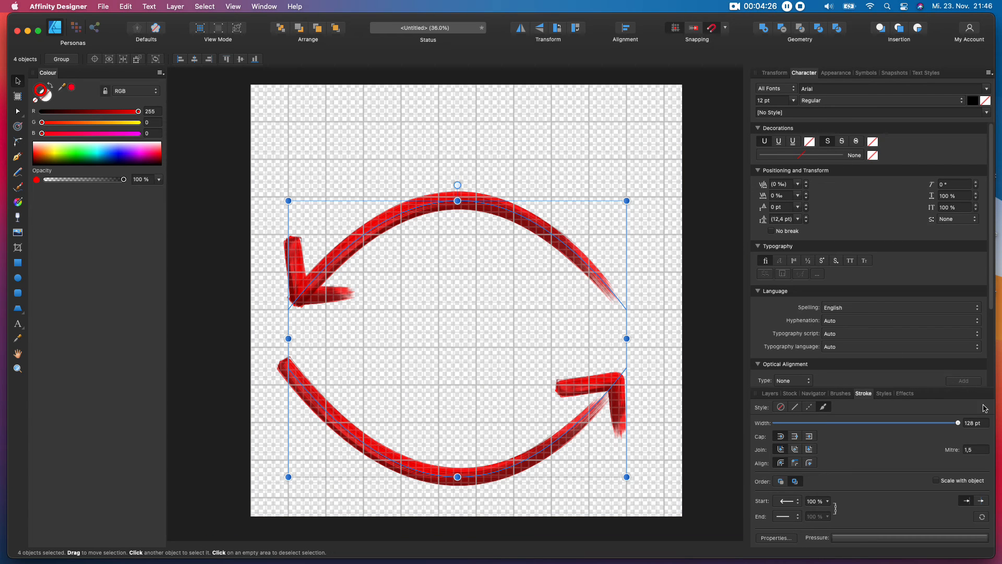
drag(957, 423, 952, 423)
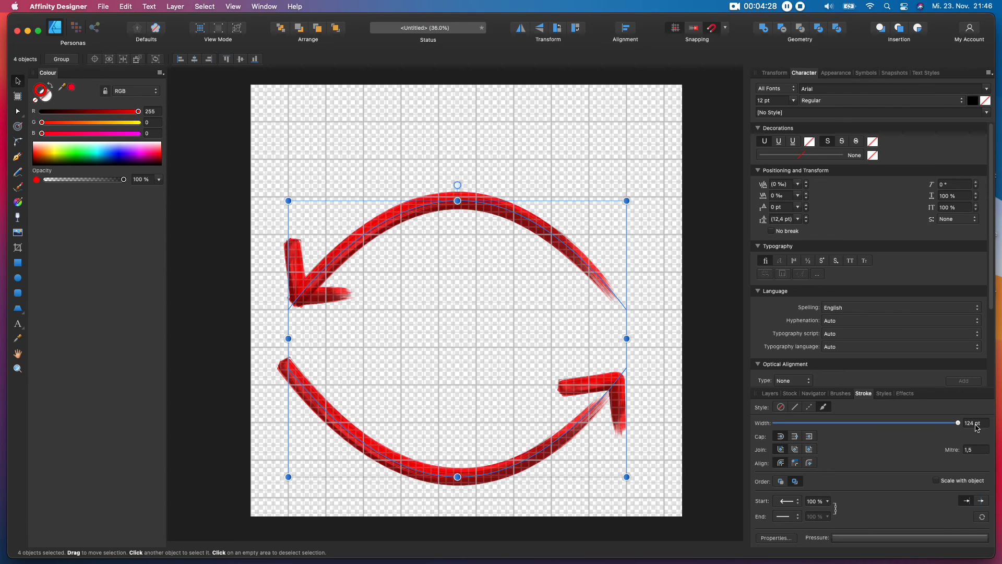
drag(957, 422, 978, 422)
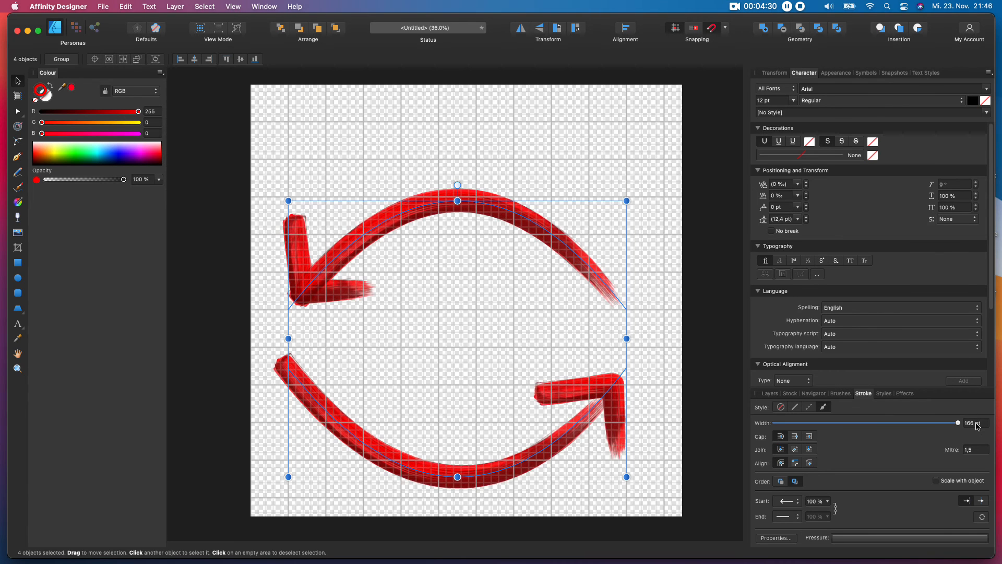
drag(953, 423, 969, 423)
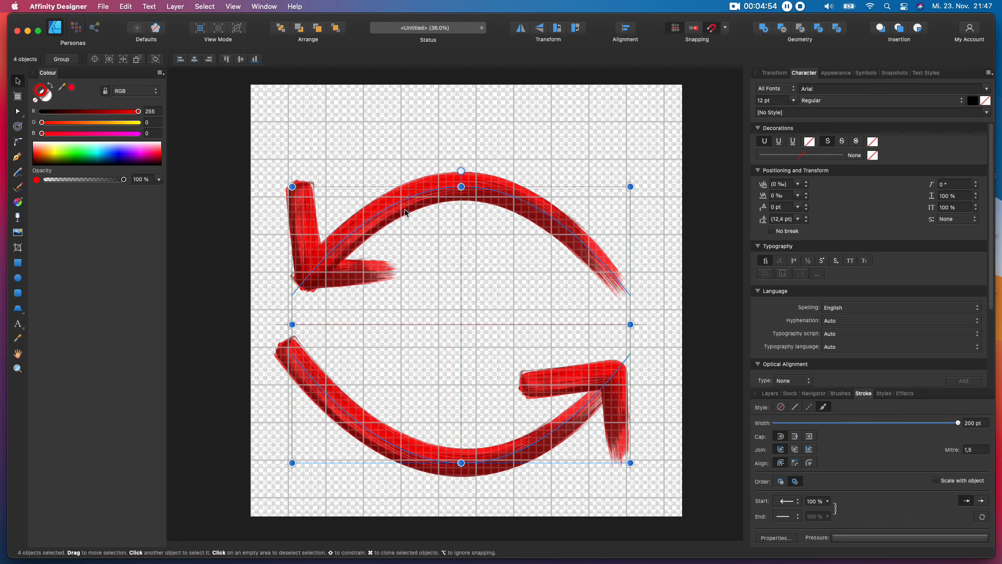
click(310, 160)
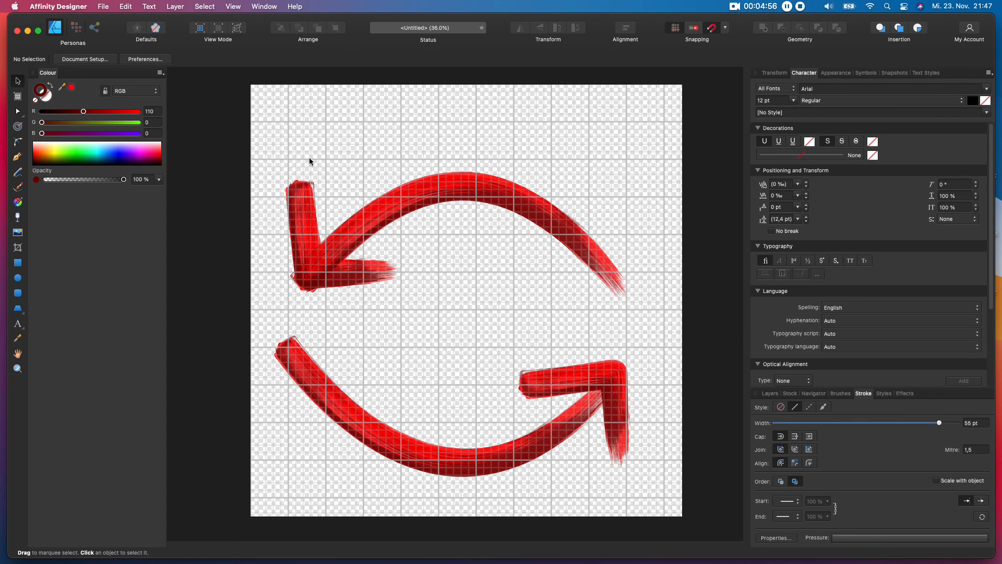
mouse_move(511, 265)
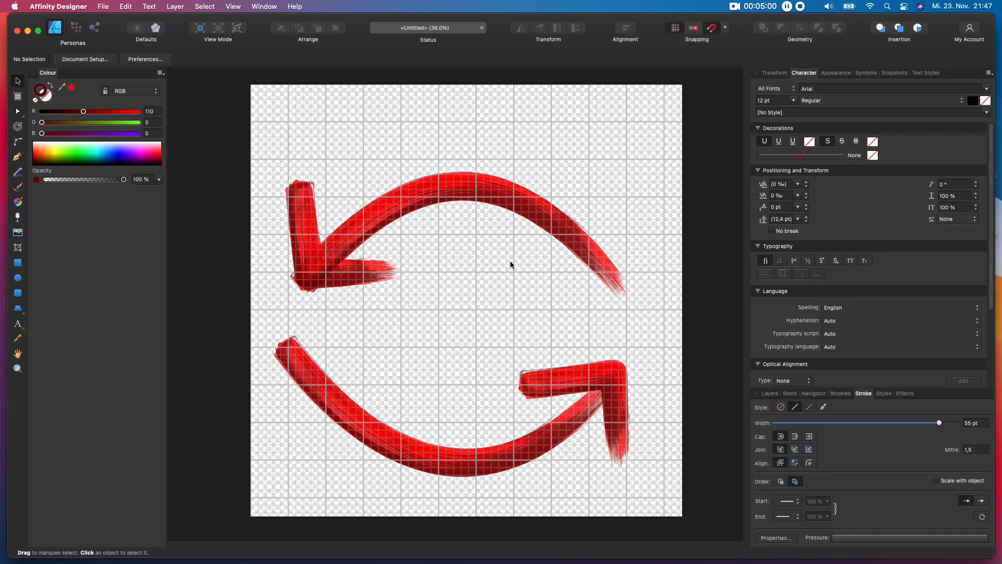
mouse_move(243, 150)
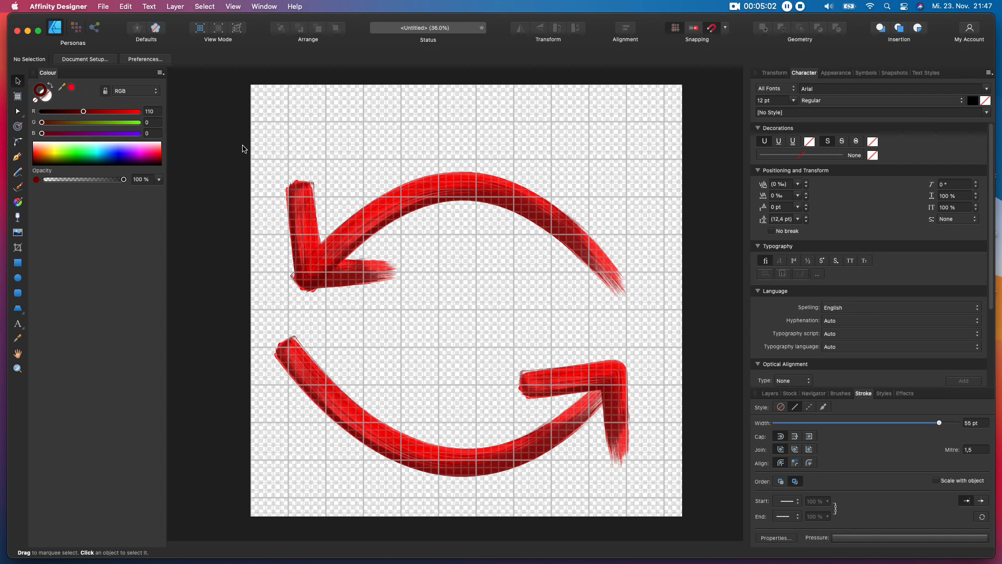